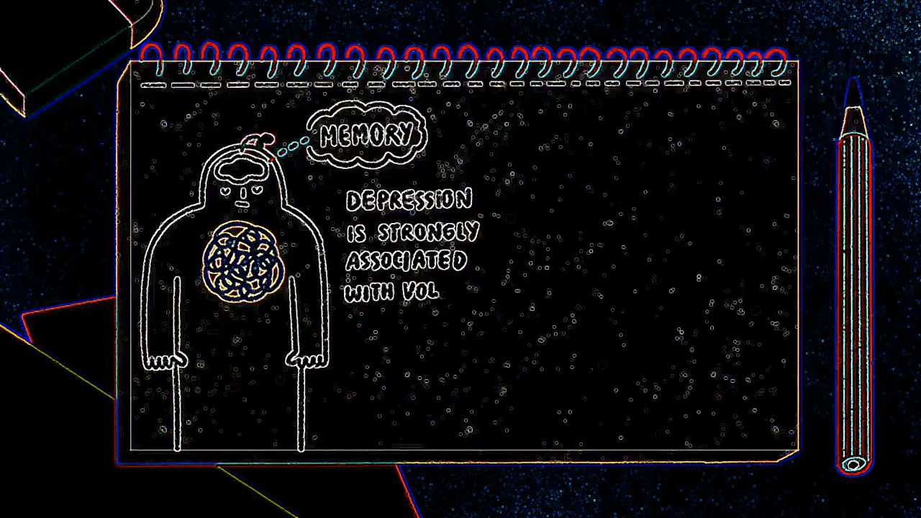
text(VOLUME LOSS IN THE)
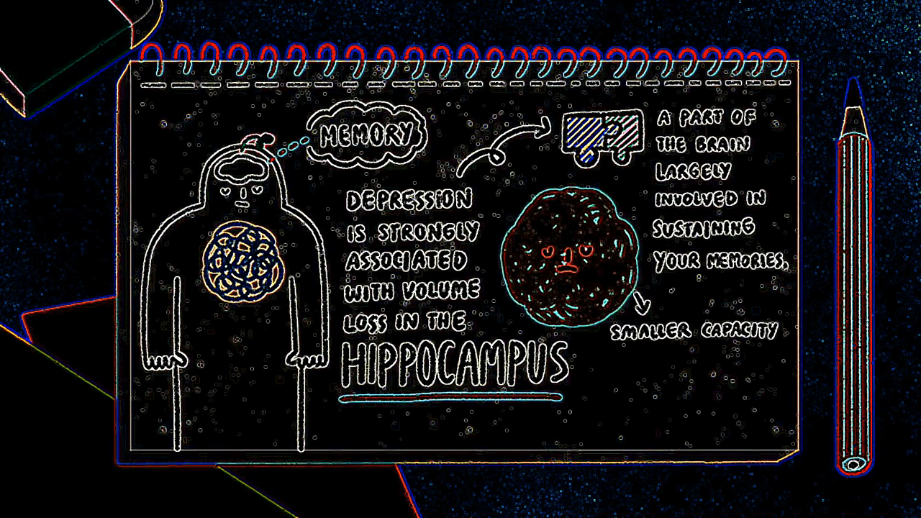
text(for long-term memo)
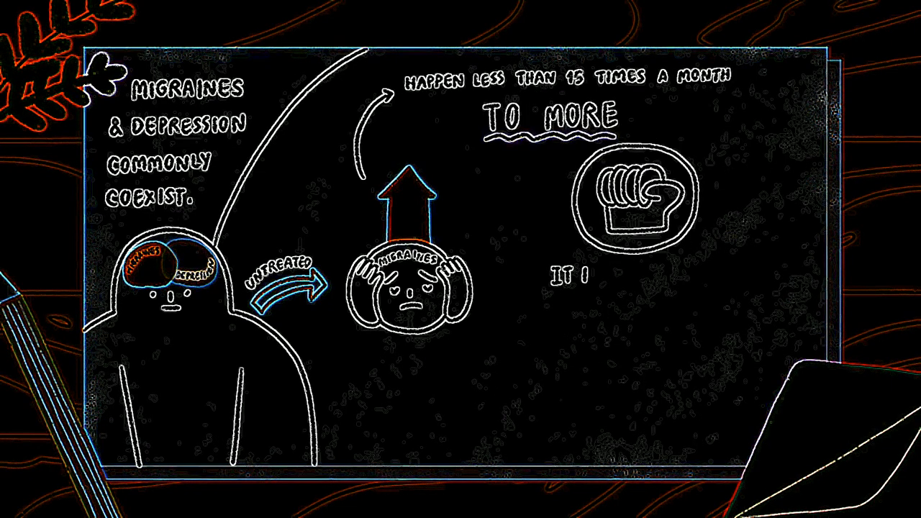
text(IT IS IMPORTANT NOT TO LET DE)
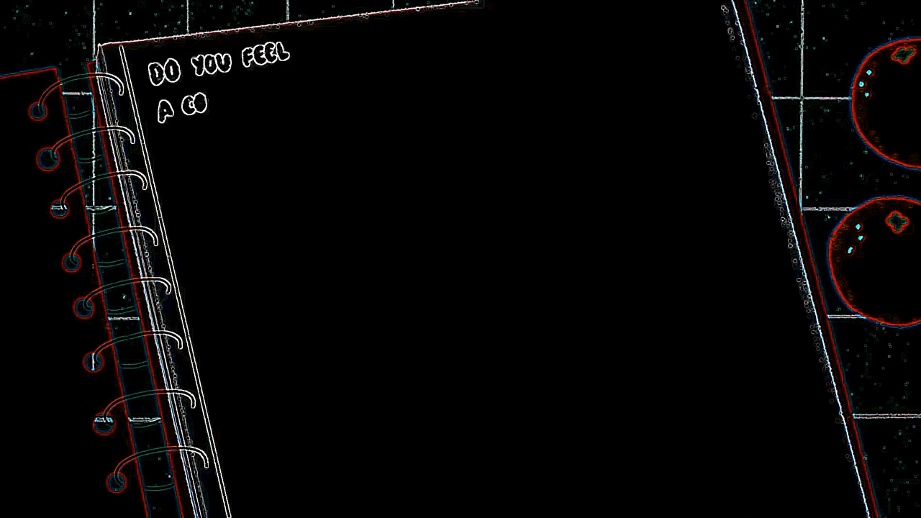
text(CONSTANT URGE TO STAY U)
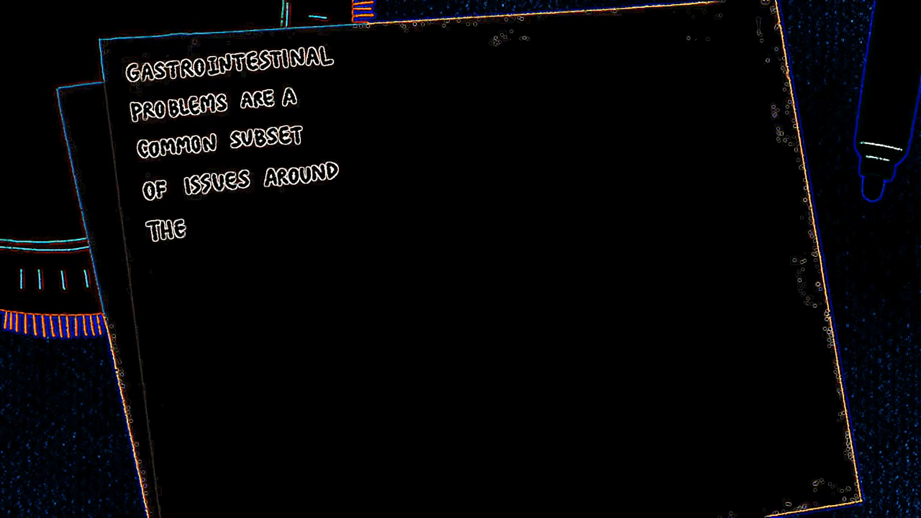
text(body that depression ca)
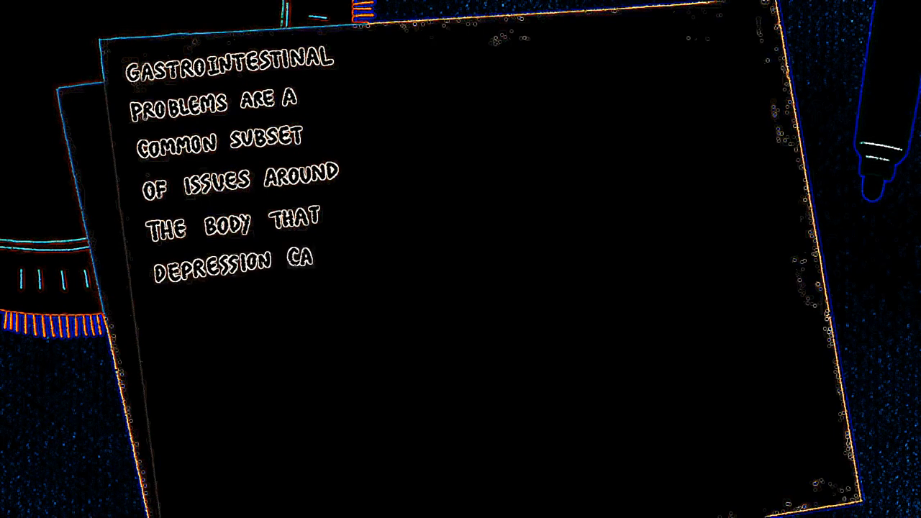